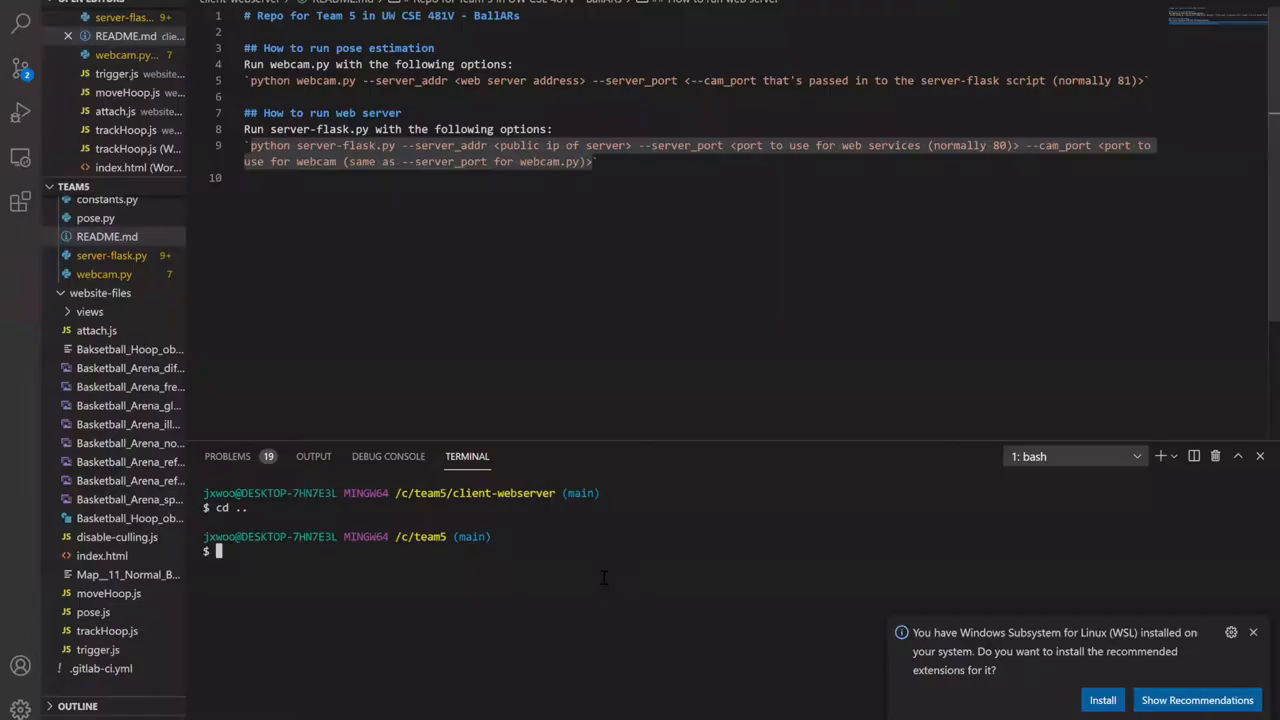
- Change into the client-webserver folder, run the Python webcam script, and expand the browser's certificate-warning details
text(cd client-webserver/)
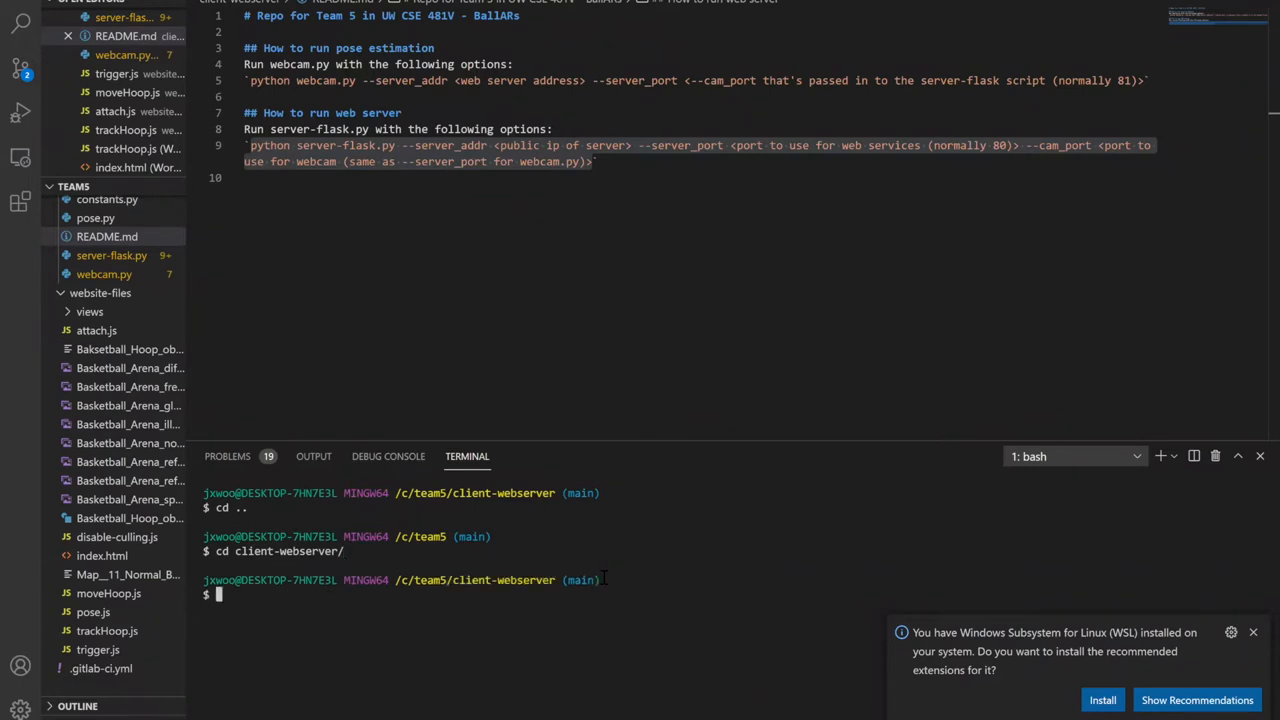
text(py)
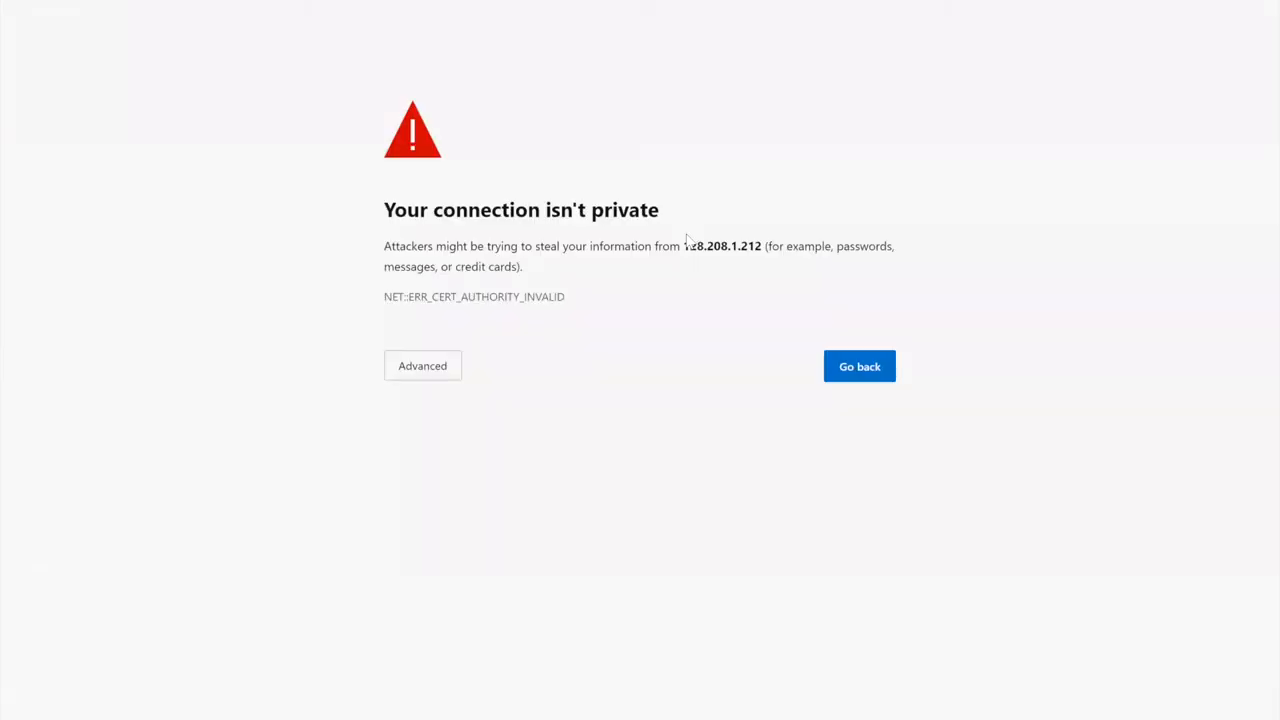
click(422, 364)
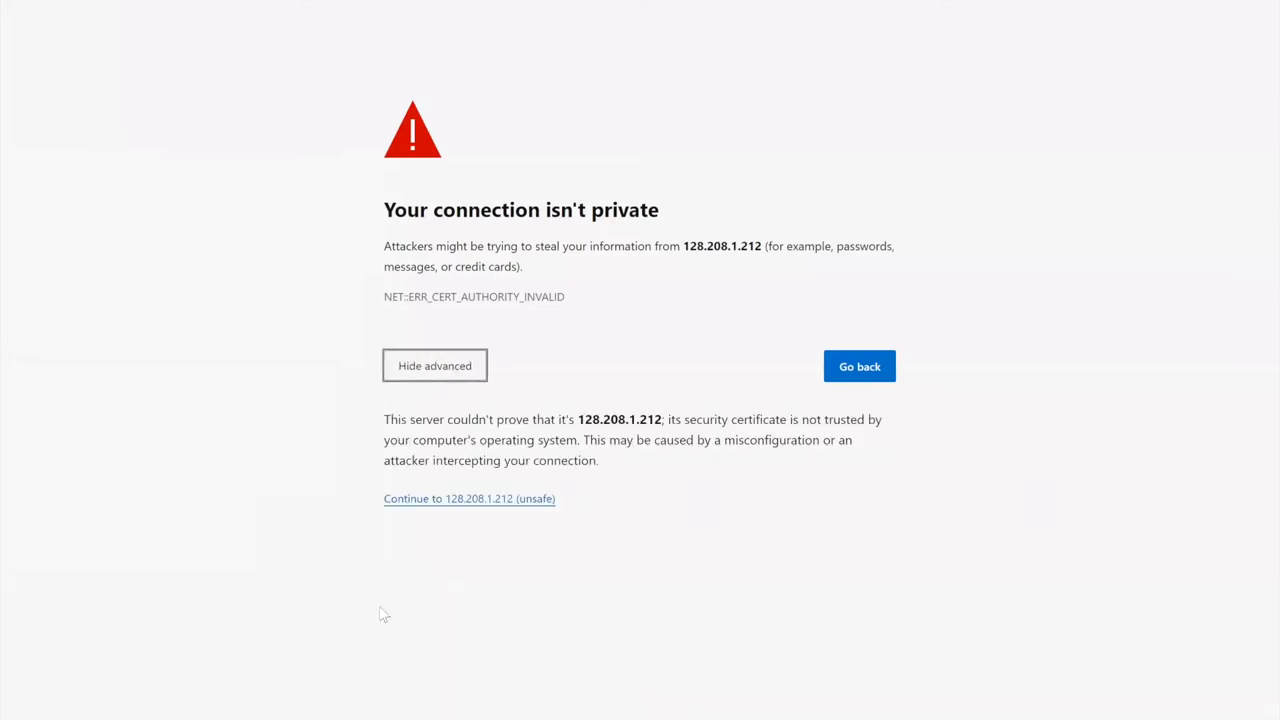